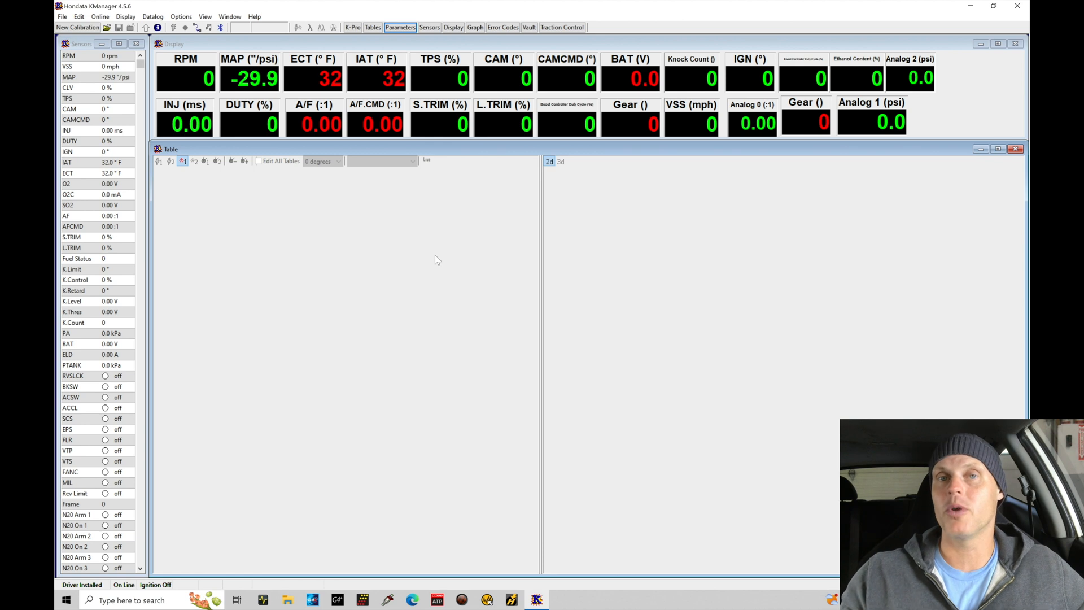
pyautogui.moveTo(228, 246)
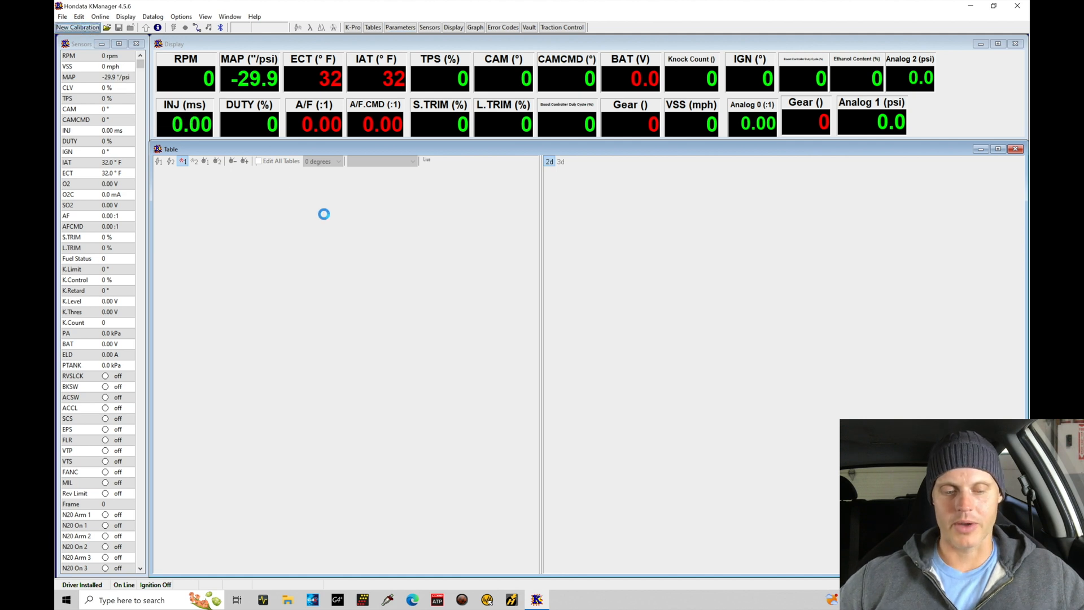
# Step: Begin a new calibration with the vehicle type kept at RSX (Type S) - PRB
pyautogui.click(78, 28)
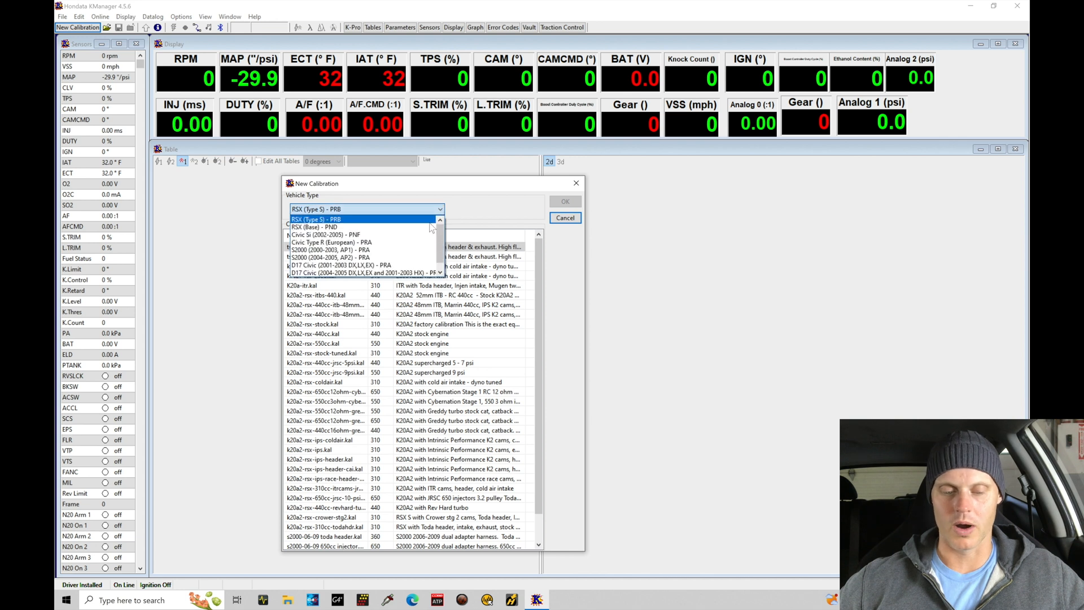
pyautogui.moveTo(357, 227)
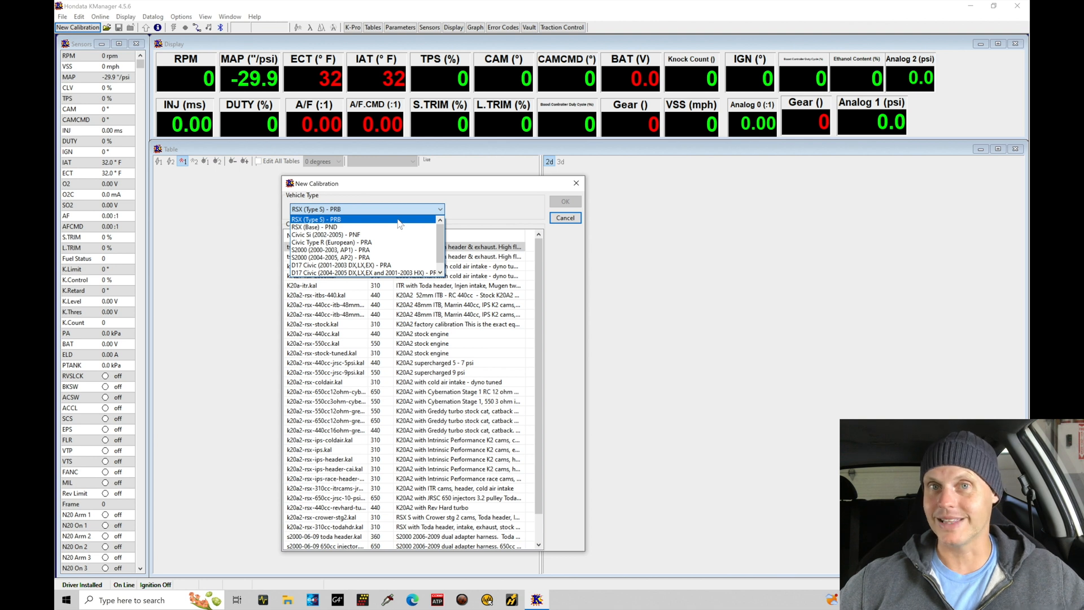
pyautogui.moveTo(397, 235)
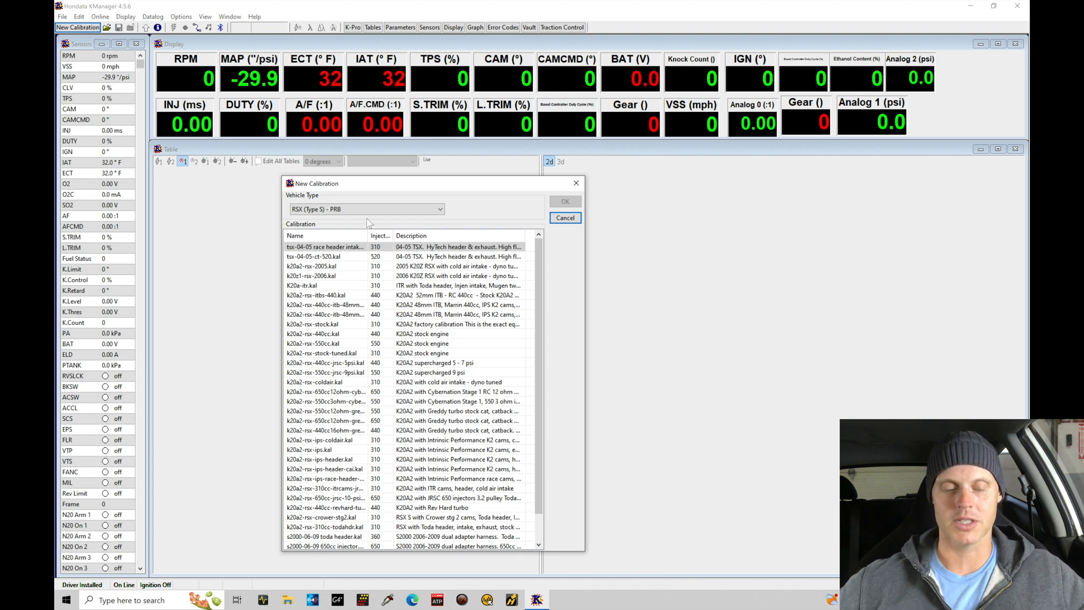
# Step: Browse the RSX base calibration list, reading the 440cc ITB descriptions, toward k20a2-rsx-stock.kal
pyautogui.click(314, 285)
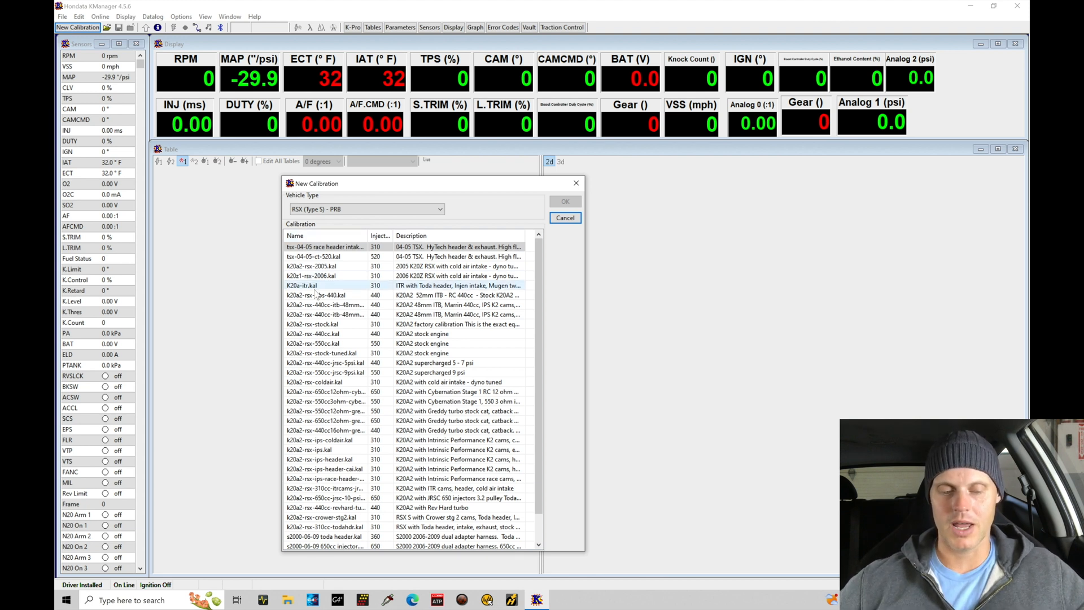
pyautogui.click(348, 314)
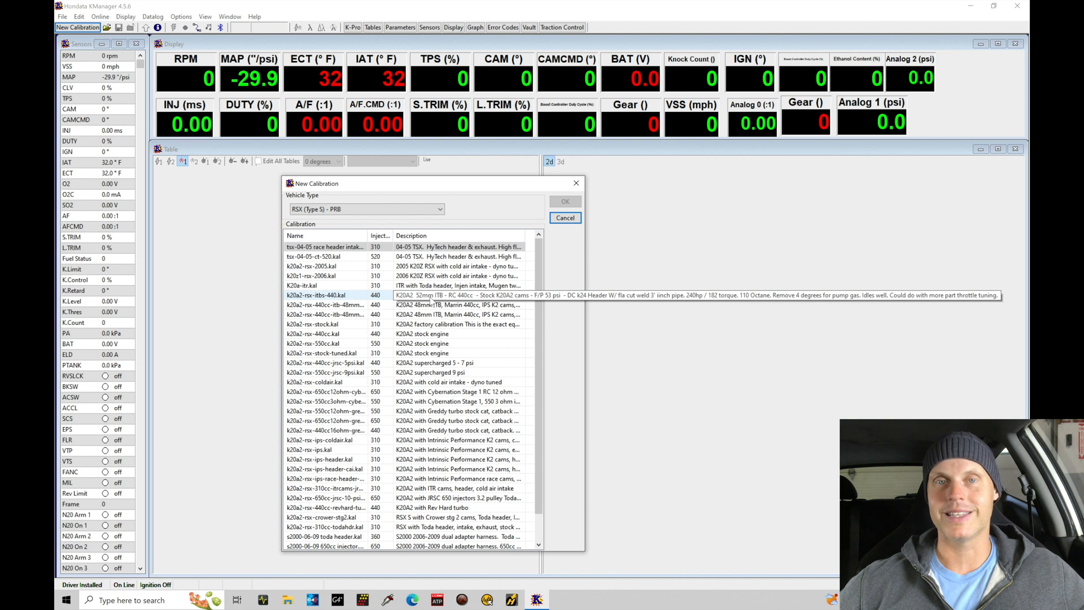
pyautogui.click(326, 315)
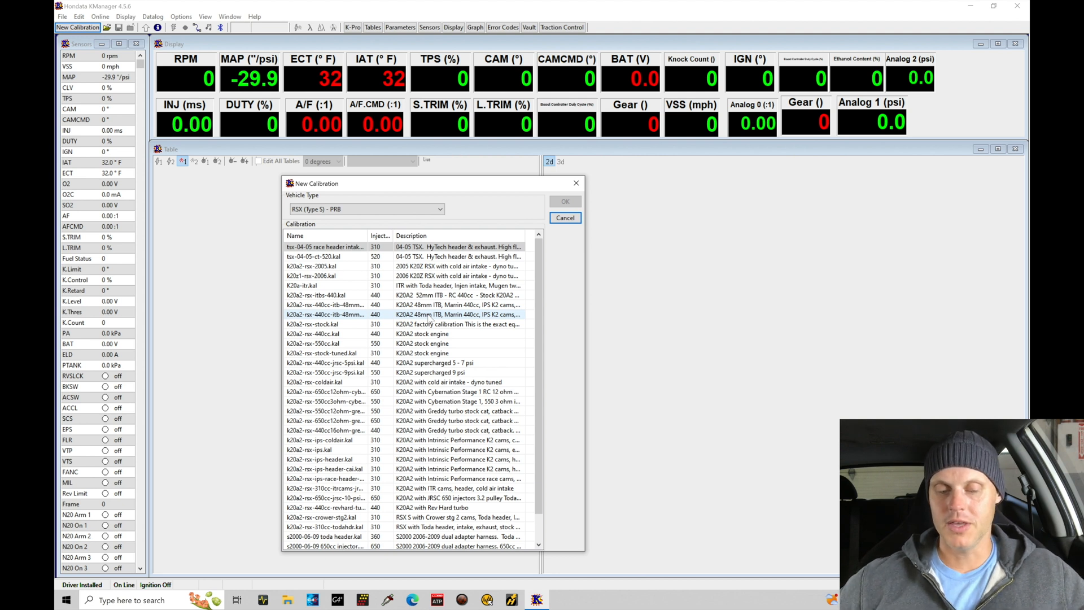
pyautogui.moveTo(432, 315)
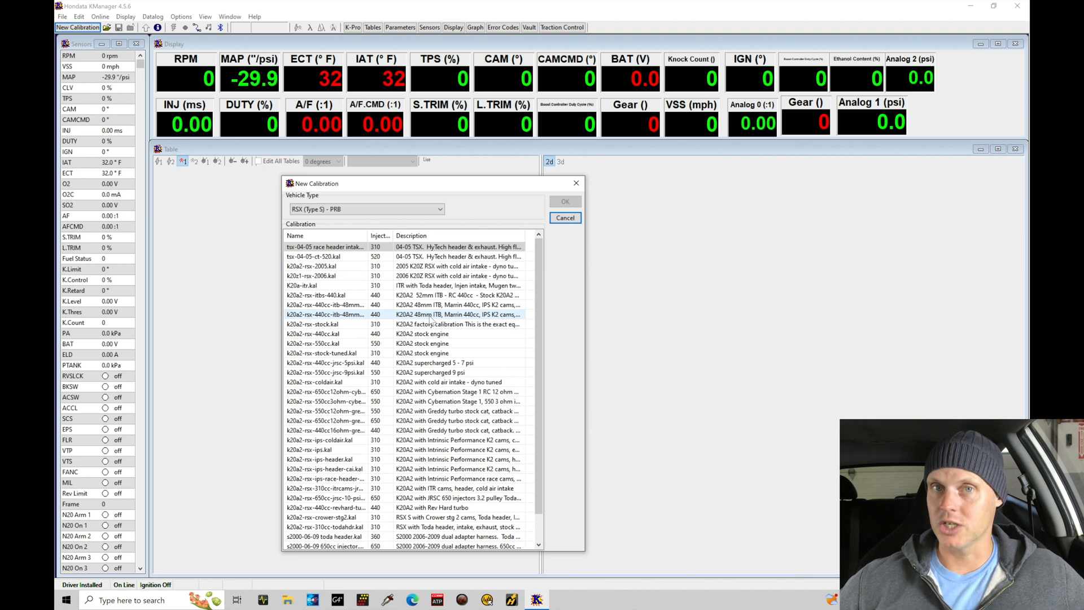
pyautogui.moveTo(434, 314)
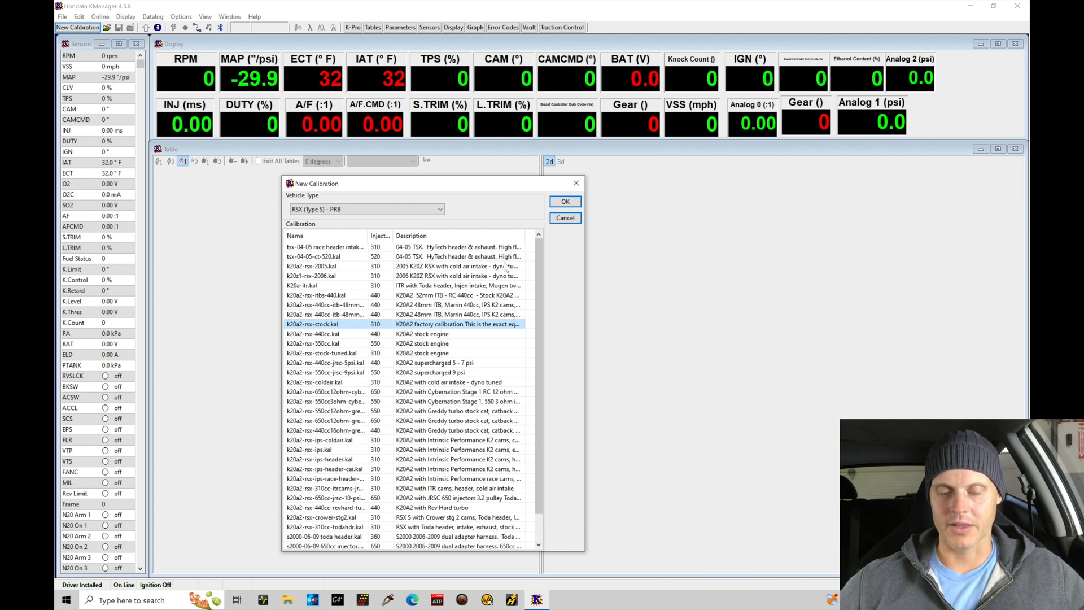
# Step: Create the untitled calibration from the stock base and review the table list, staying on Fuel low speed
pyautogui.click(566, 201)
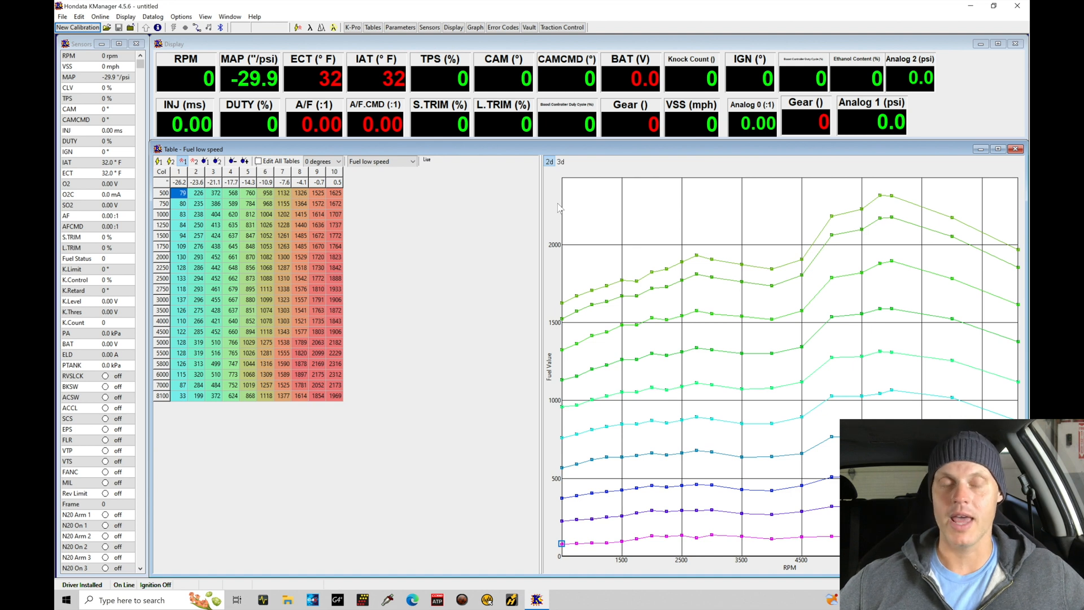
pyautogui.moveTo(255, 298)
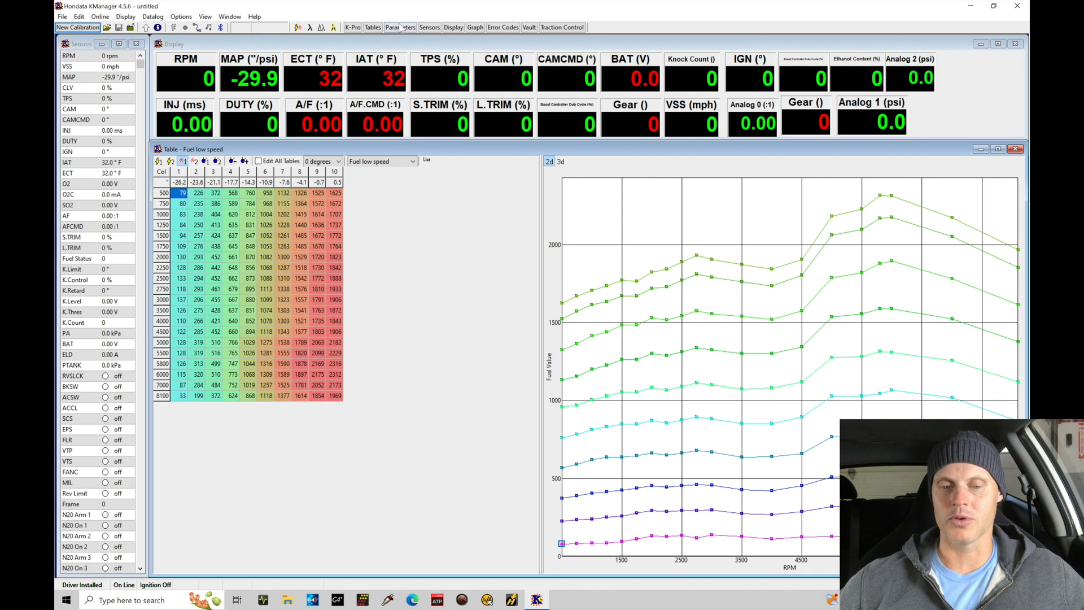
pyautogui.click(411, 161)
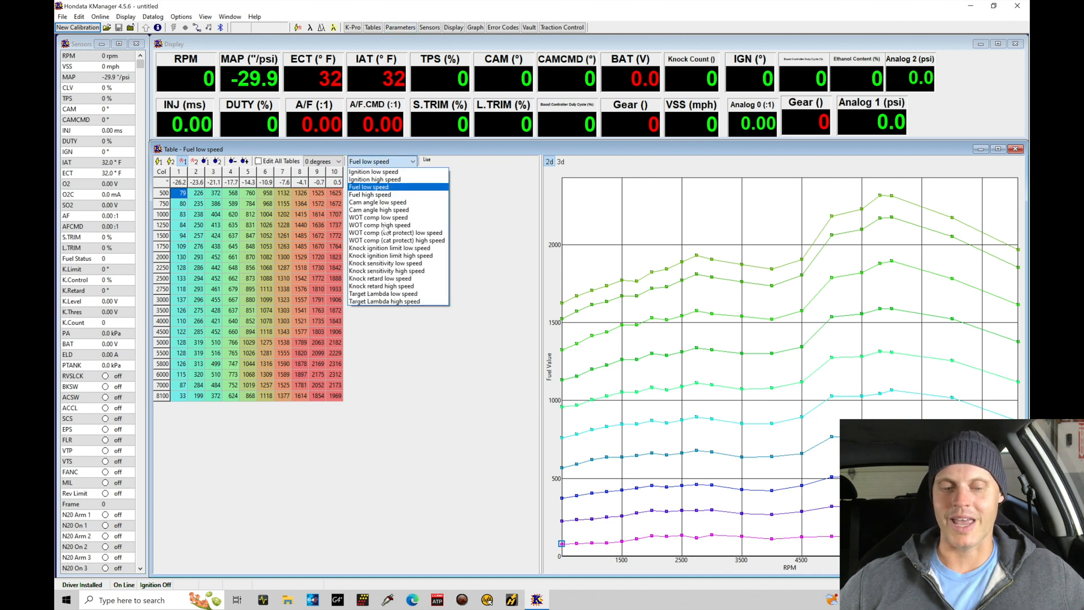
pyautogui.moveTo(384, 301)
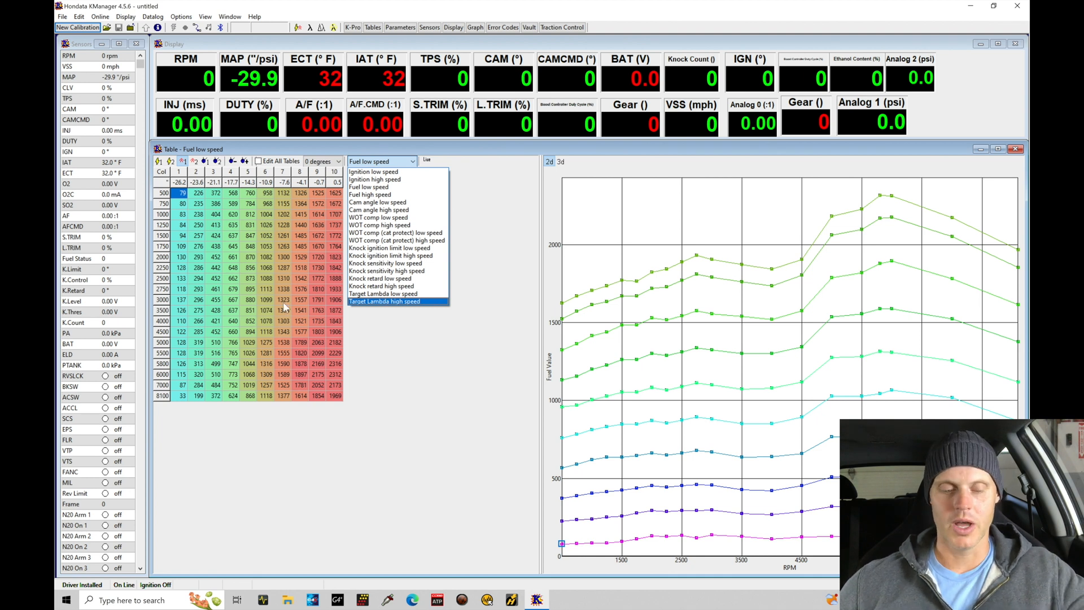
pyautogui.click(369, 187)
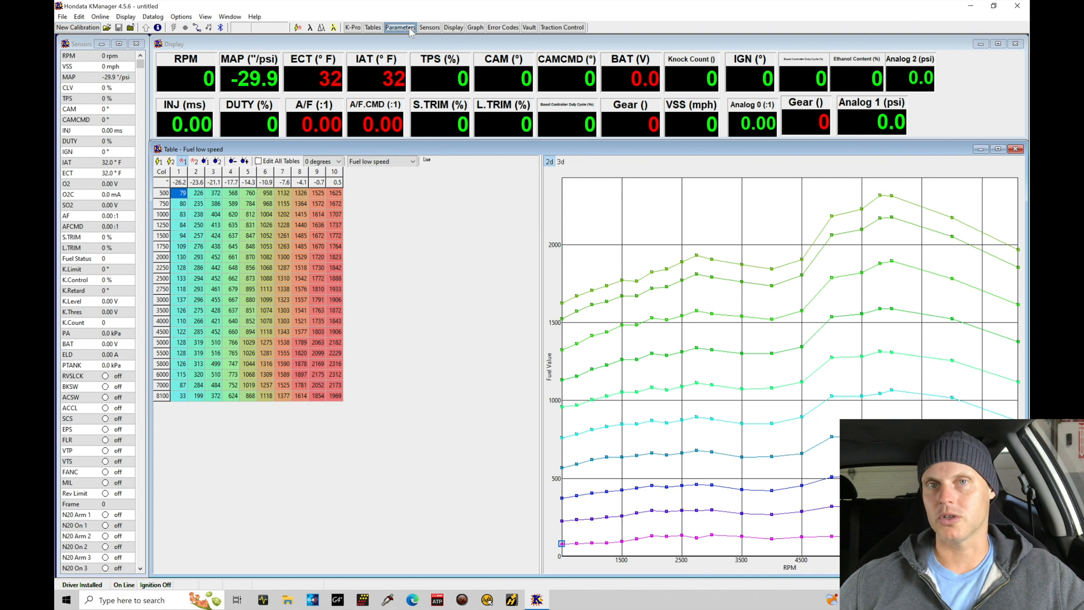
# Step: Open Parameters and browse the advanced overrun cutoff, VTEC window and MAP sensor tabs
pyautogui.click(400, 27)
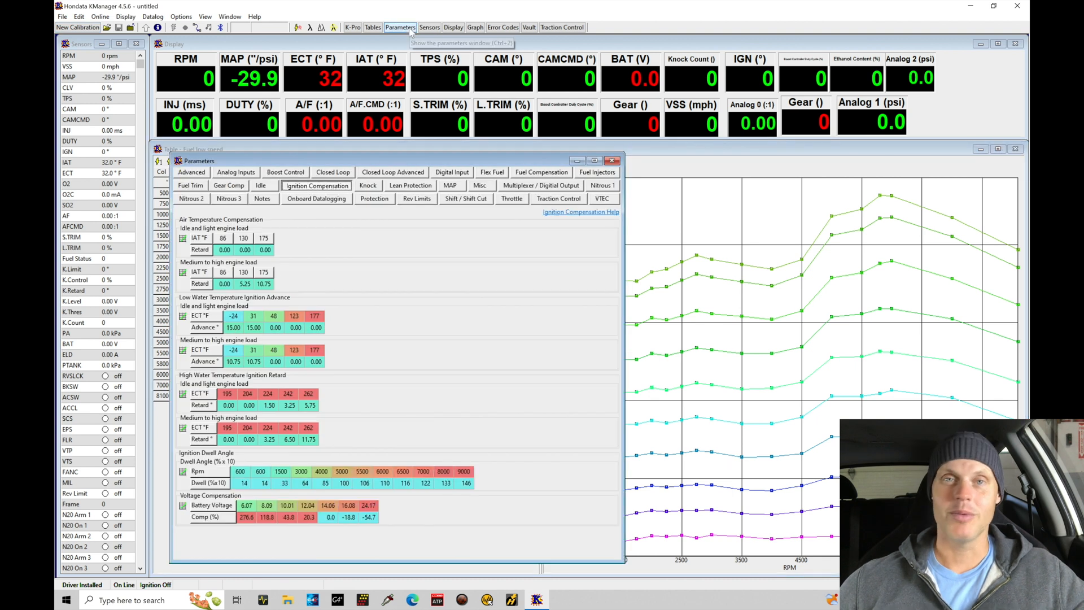
pyautogui.moveTo(401, 28)
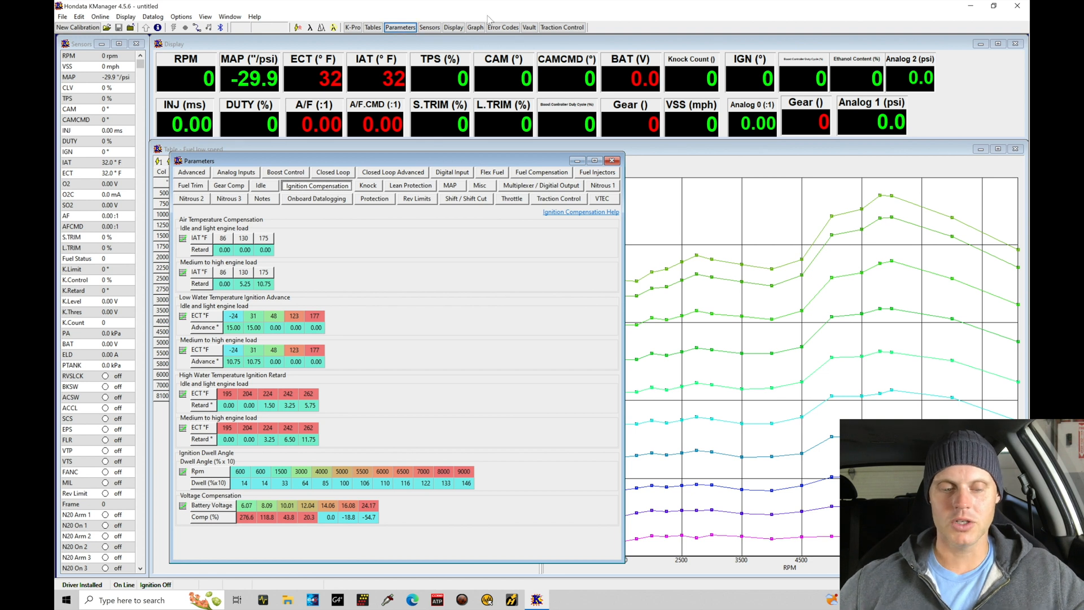
pyautogui.moveTo(323, 136)
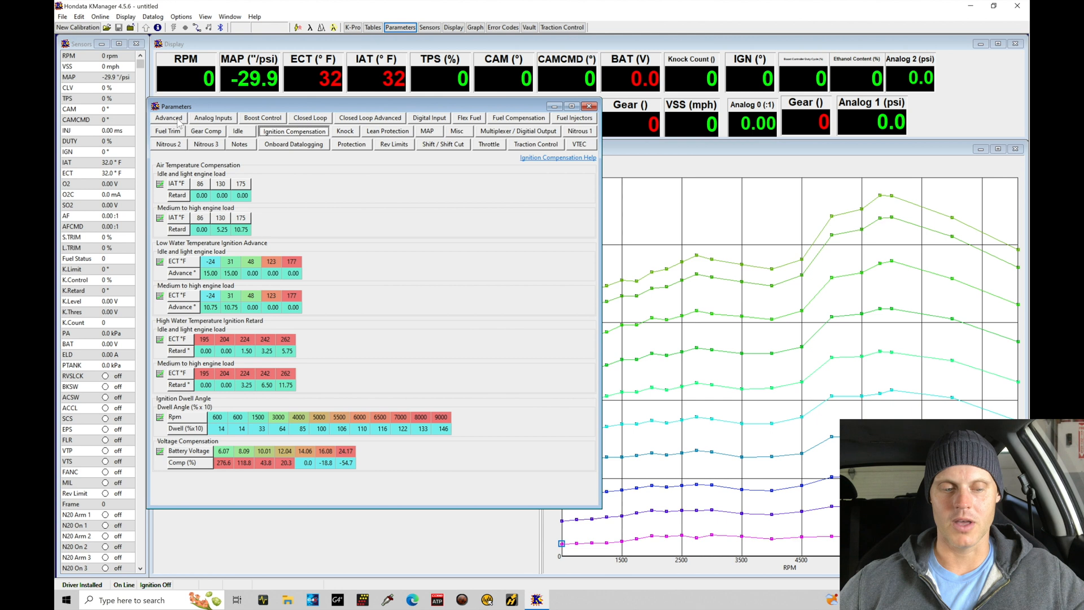
pyautogui.click(168, 118)
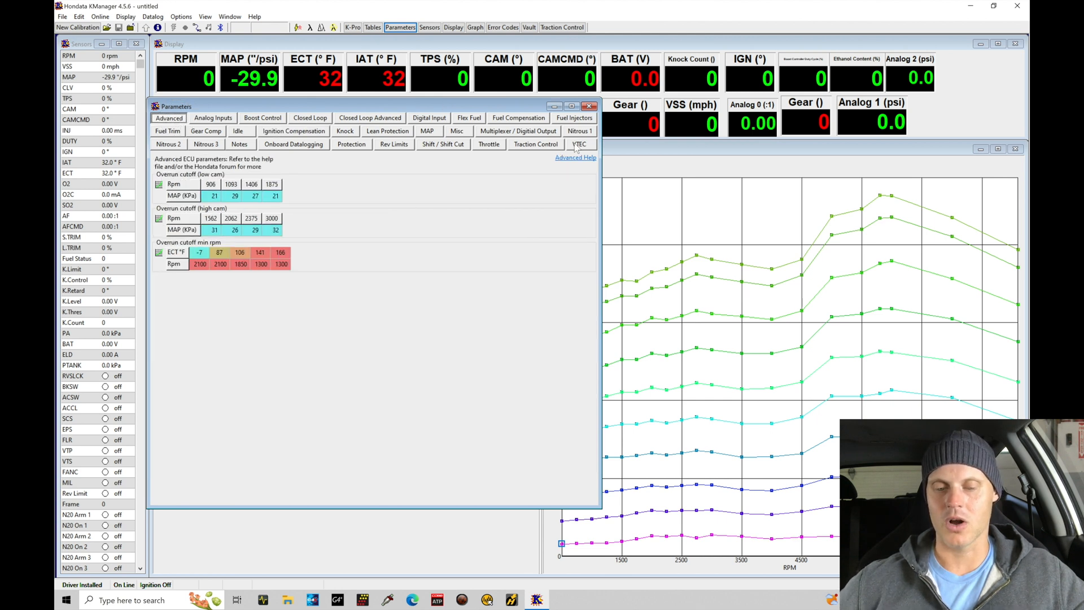
pyautogui.click(581, 144)
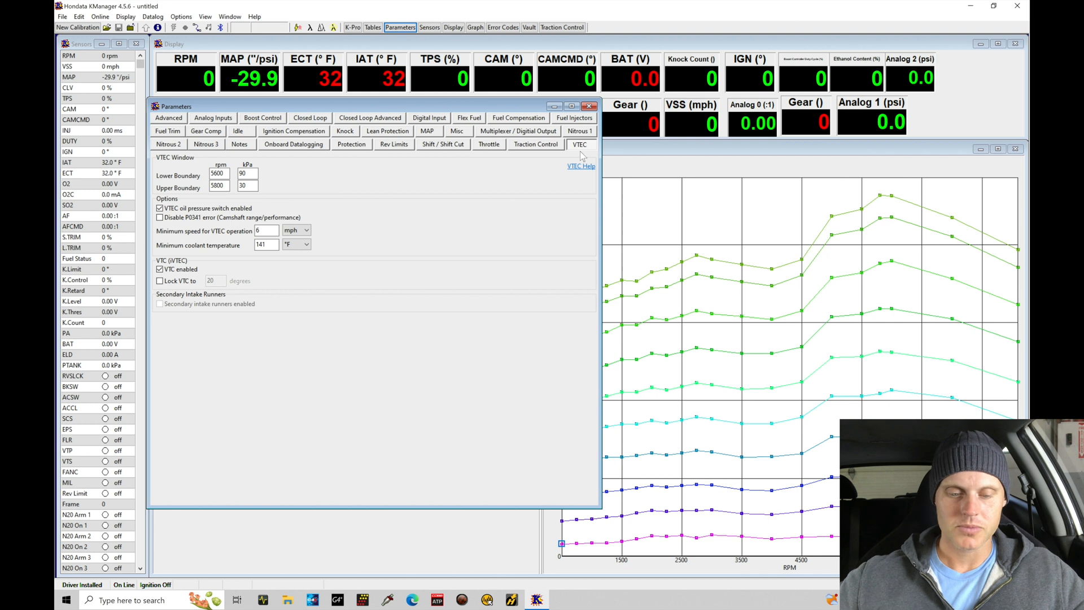
pyautogui.click(428, 131)
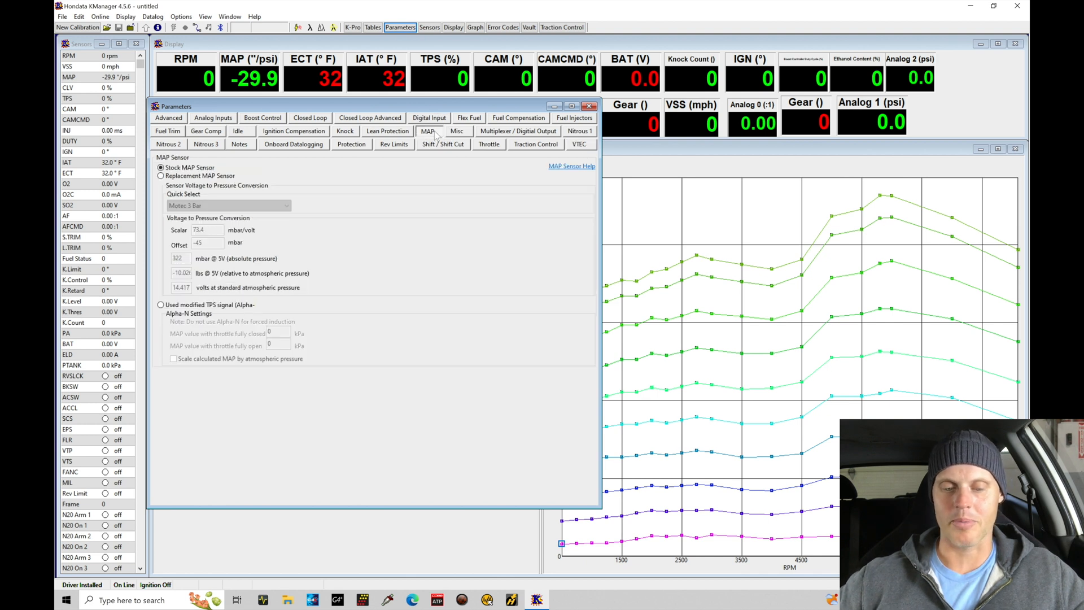